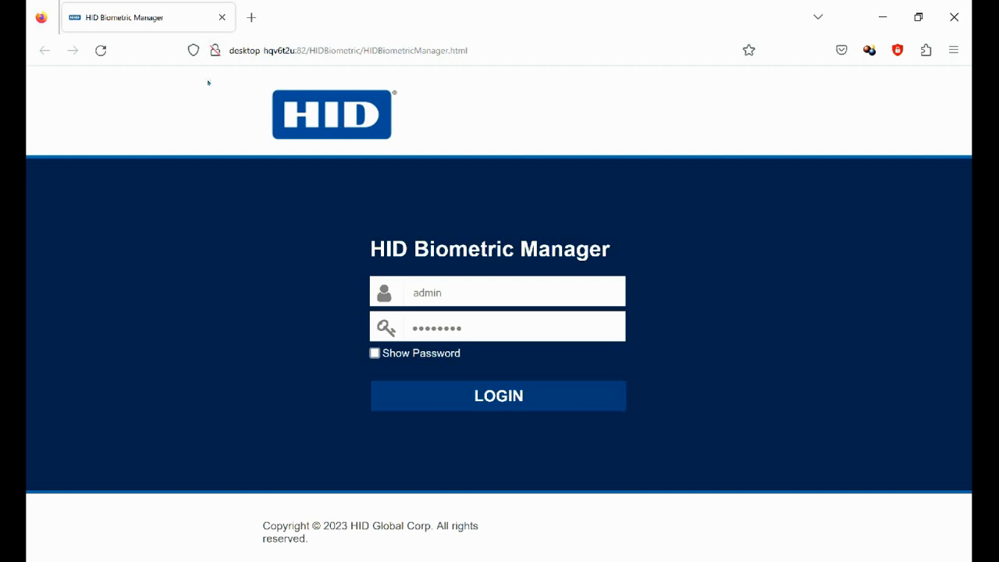
mouse_move(183, 97)
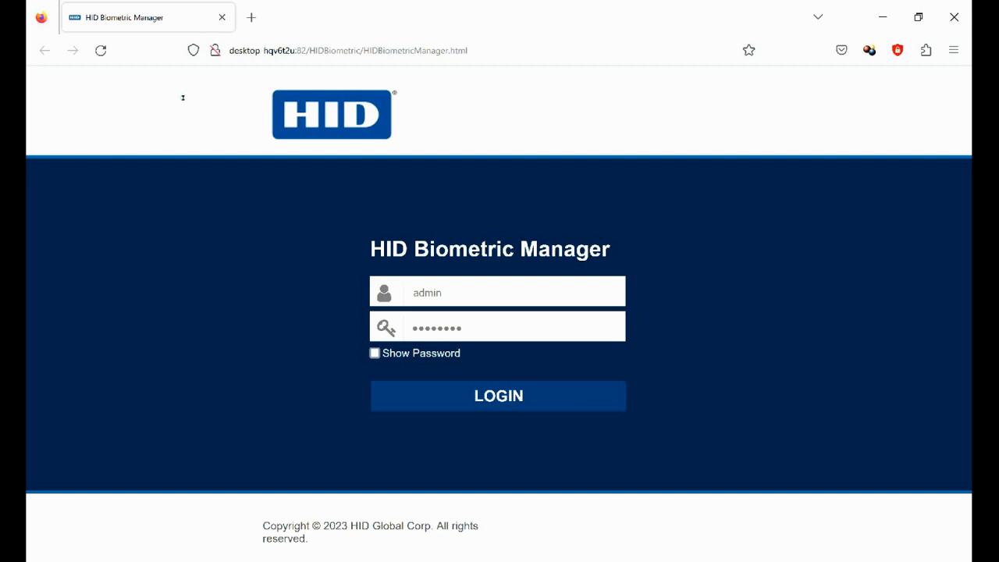
- Log into HID Biometric Manager as admin after re-entering the password
click(498, 397)
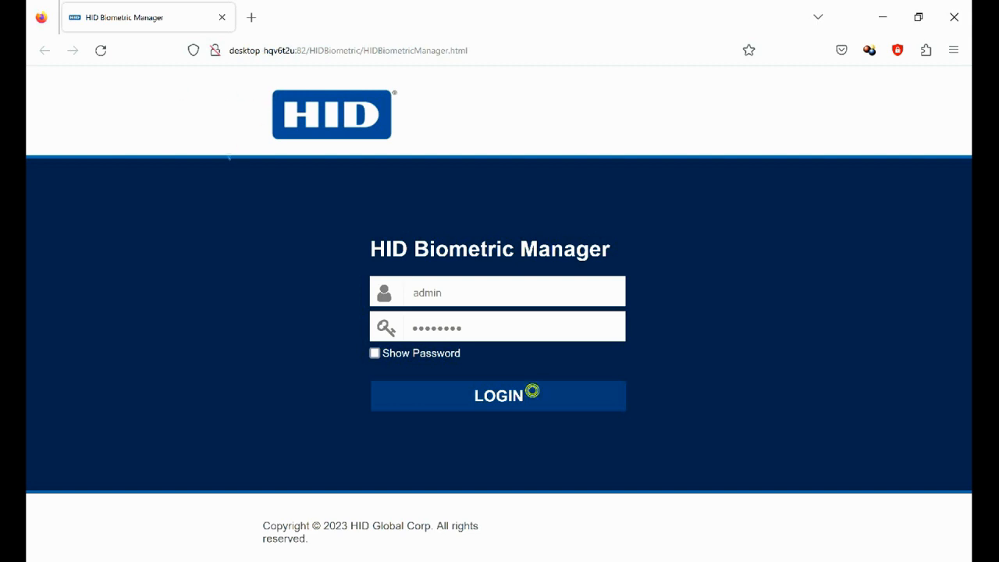
click(508, 326)
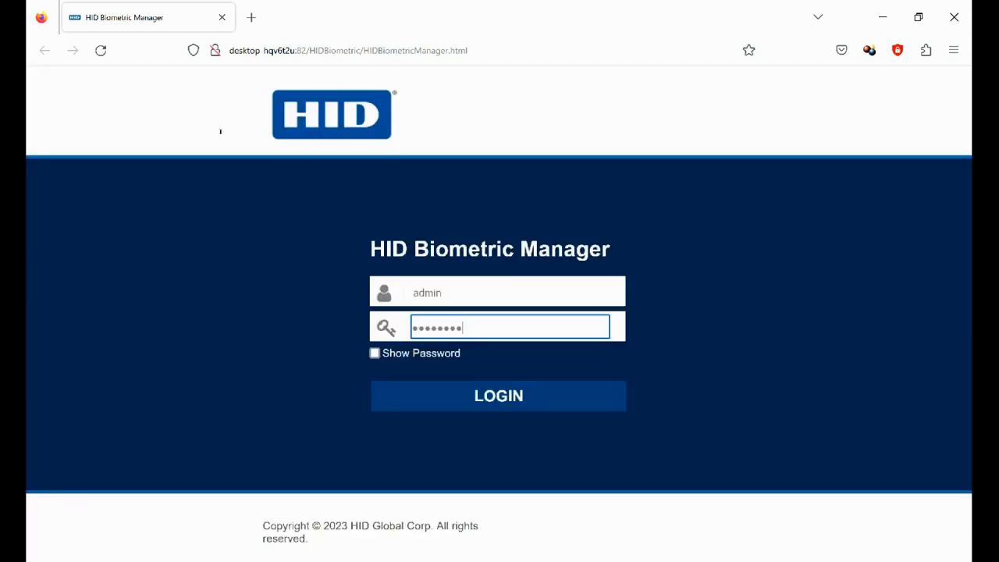
click(498, 397)
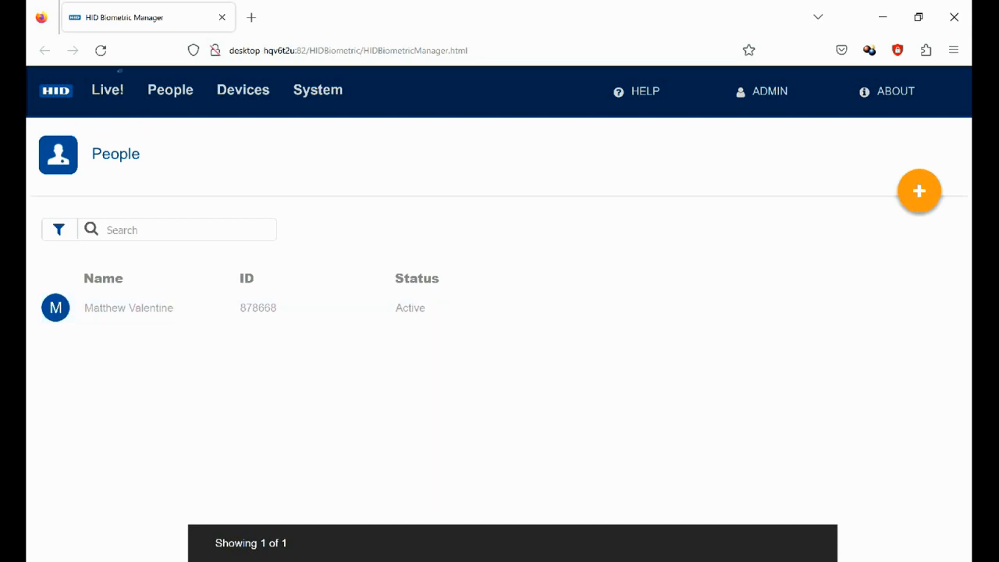
mouse_move(312, 308)
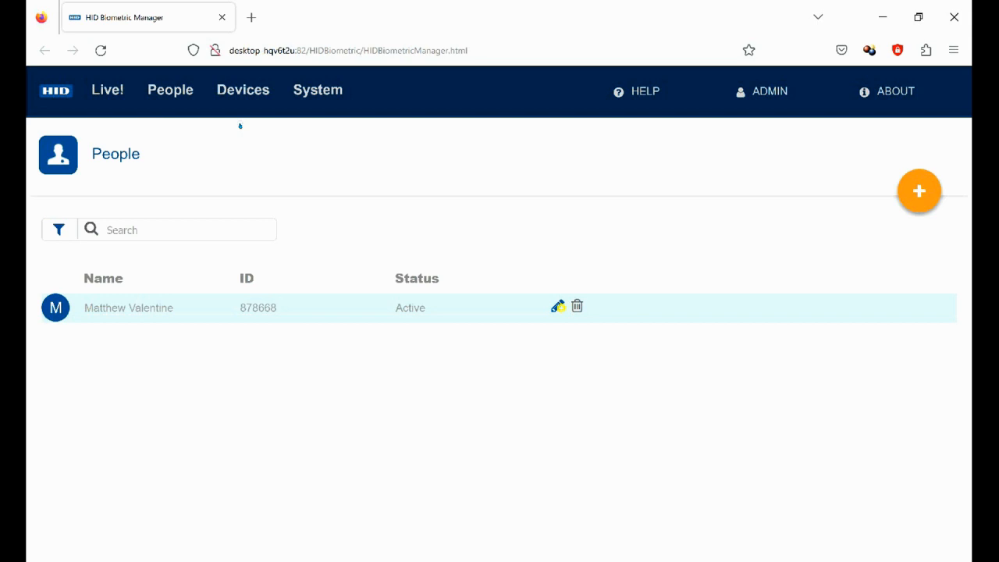
- View the enrolled person's card number 8152 and their right index fingerprint credential
click(559, 306)
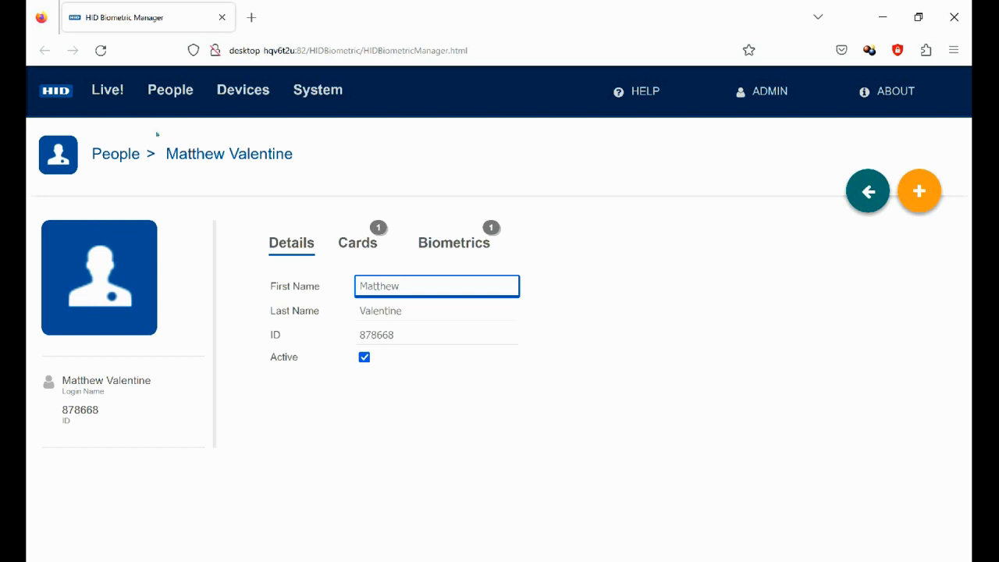
click(356, 243)
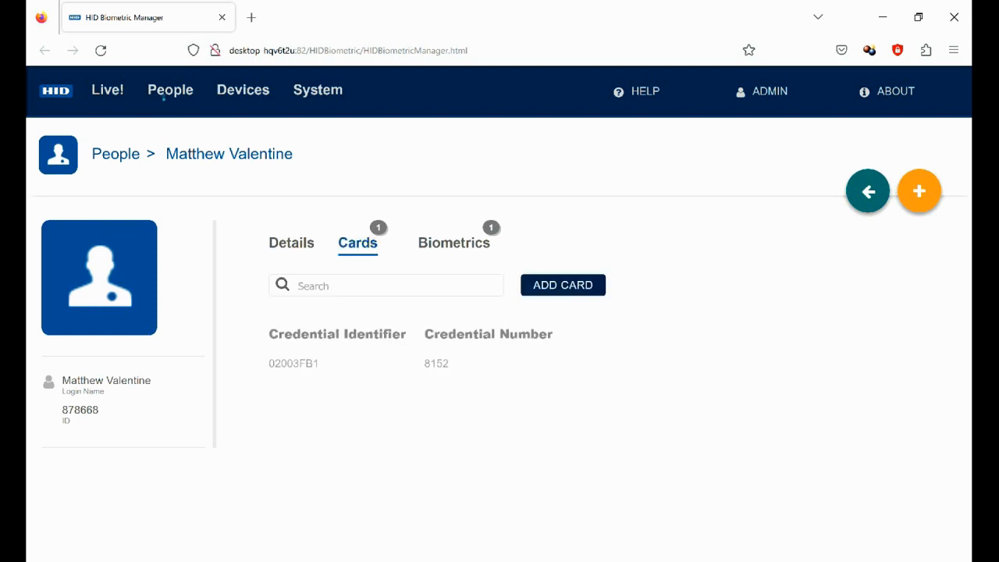
click(452, 243)
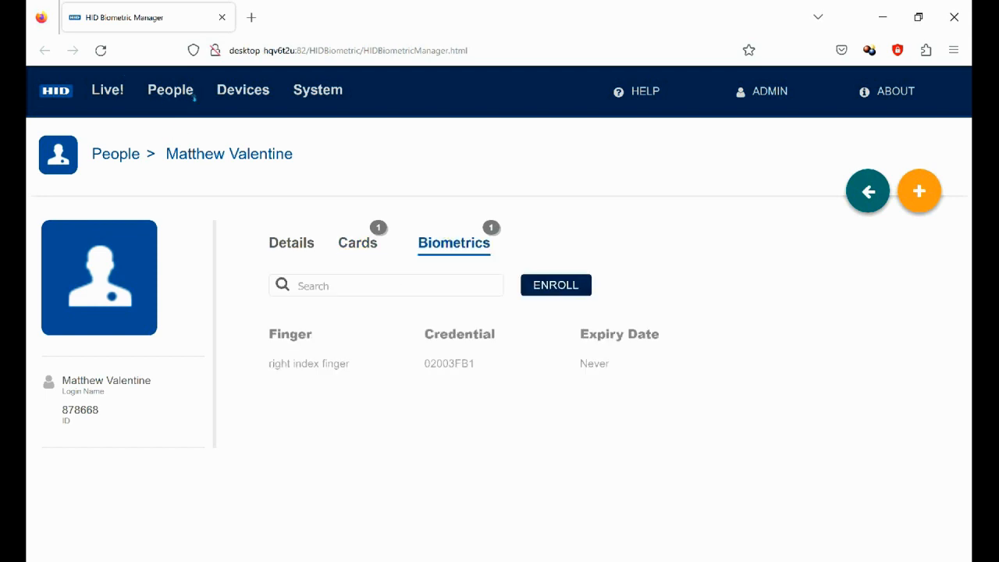
click(356, 244)
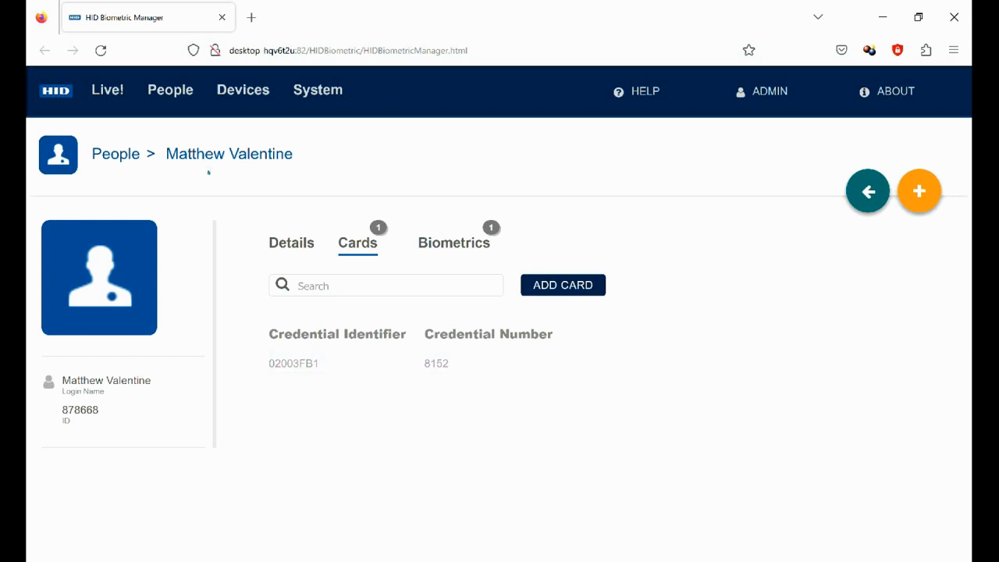
mouse_move(280, 233)
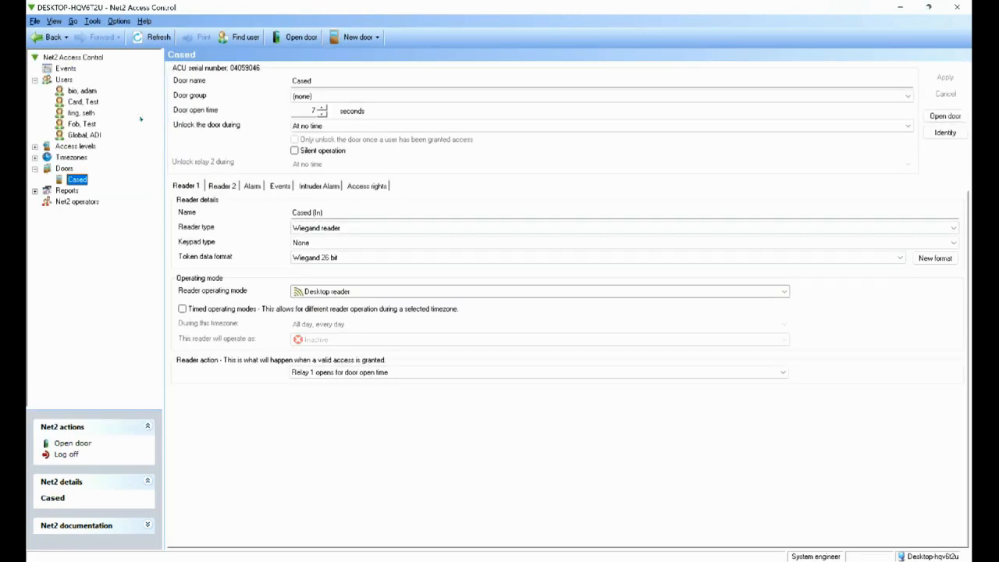
- Set the Cased door's Reader 1 operating mode to Token only and confirm it is a Wiegand reader
click(784, 292)
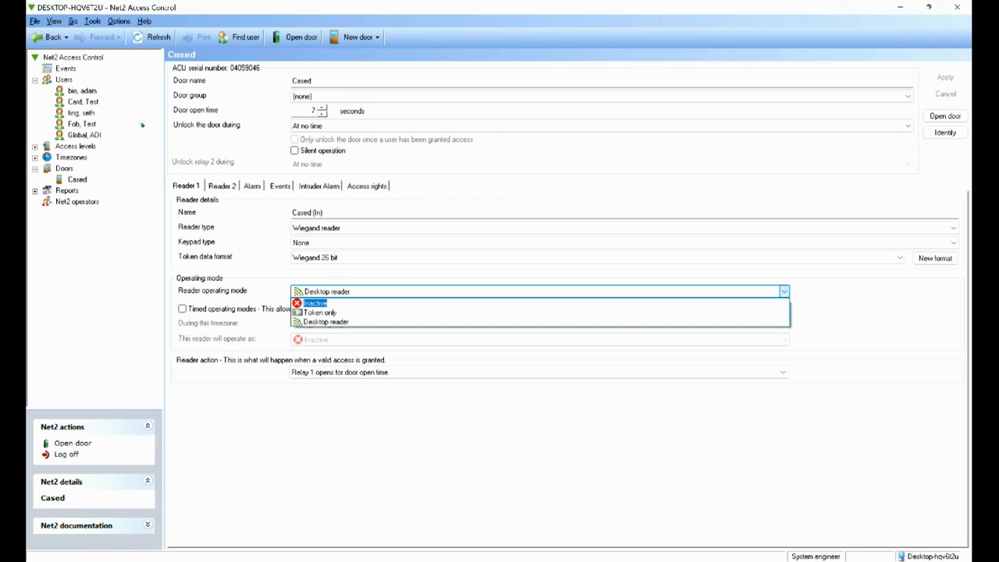
click(321, 312)
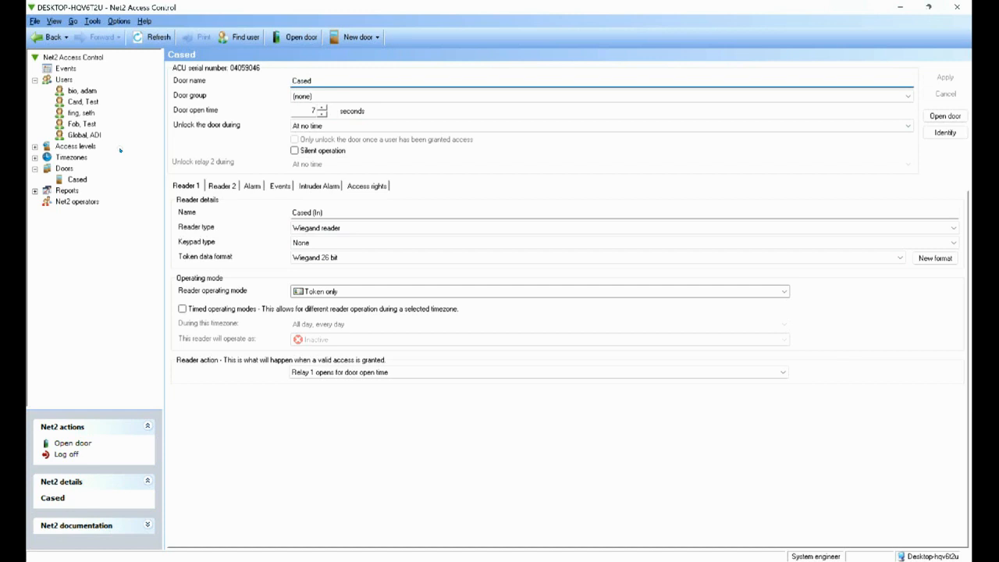
click(622, 228)
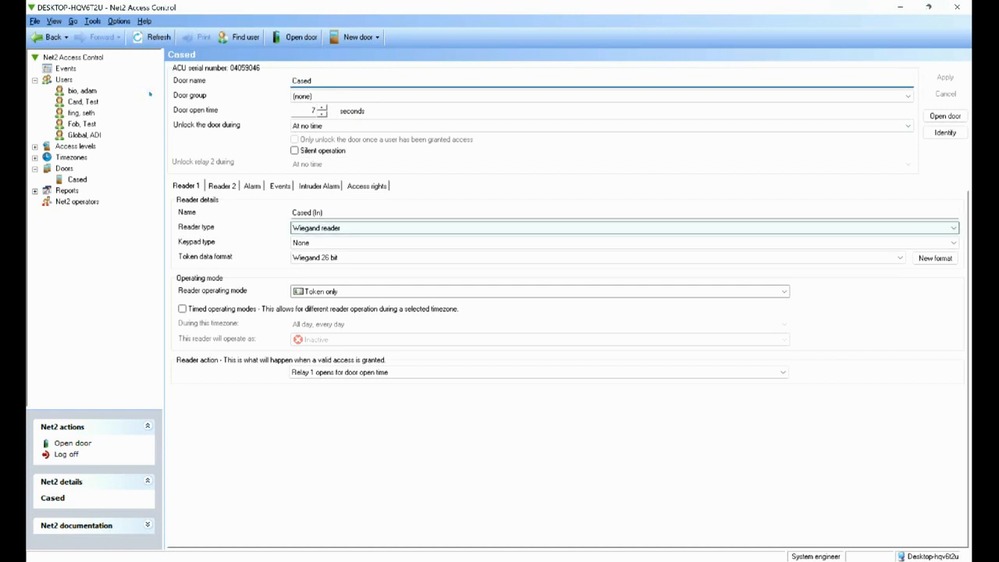
click(953, 228)
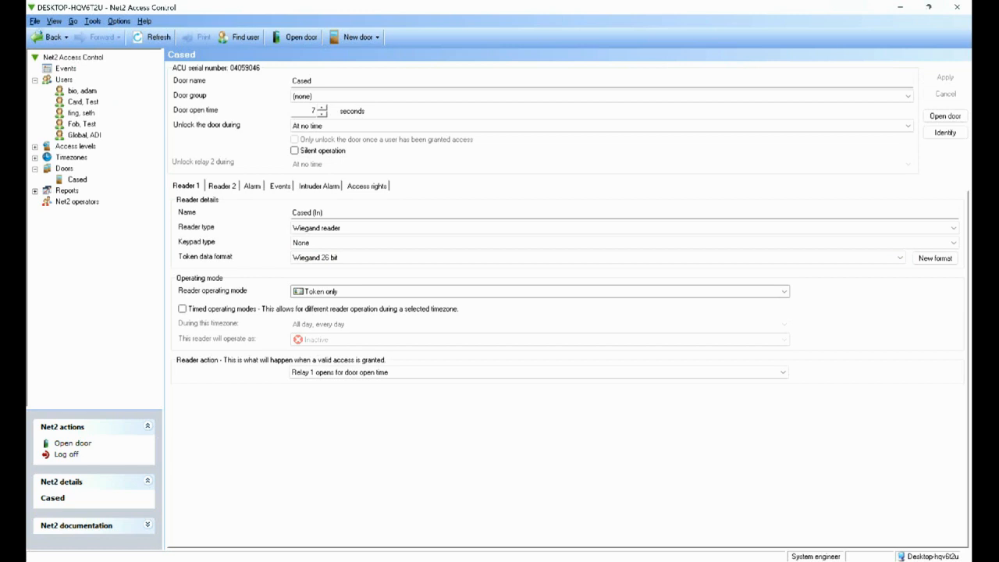
- Begin a new user record in Net2
click(64, 78)
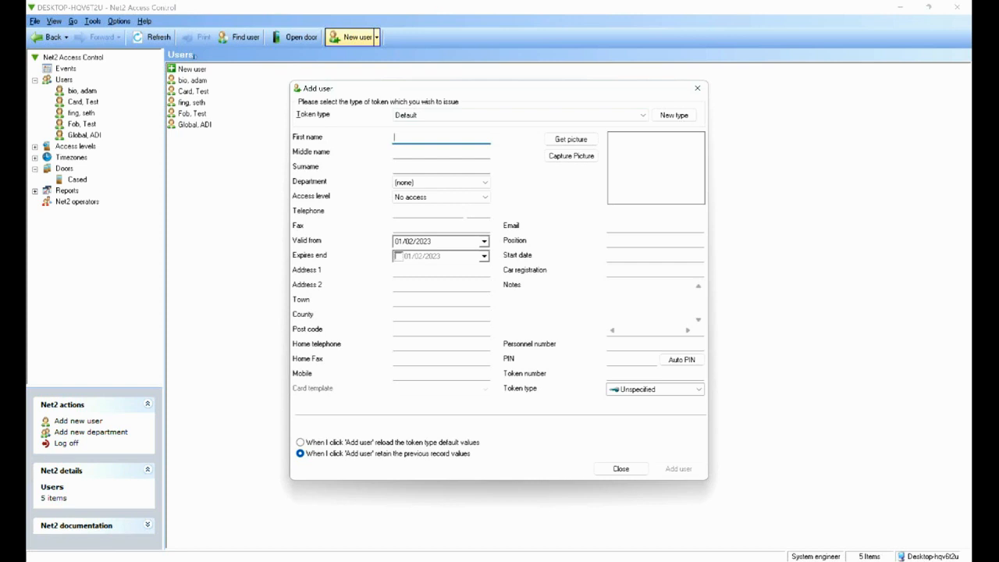
text(Matthew)
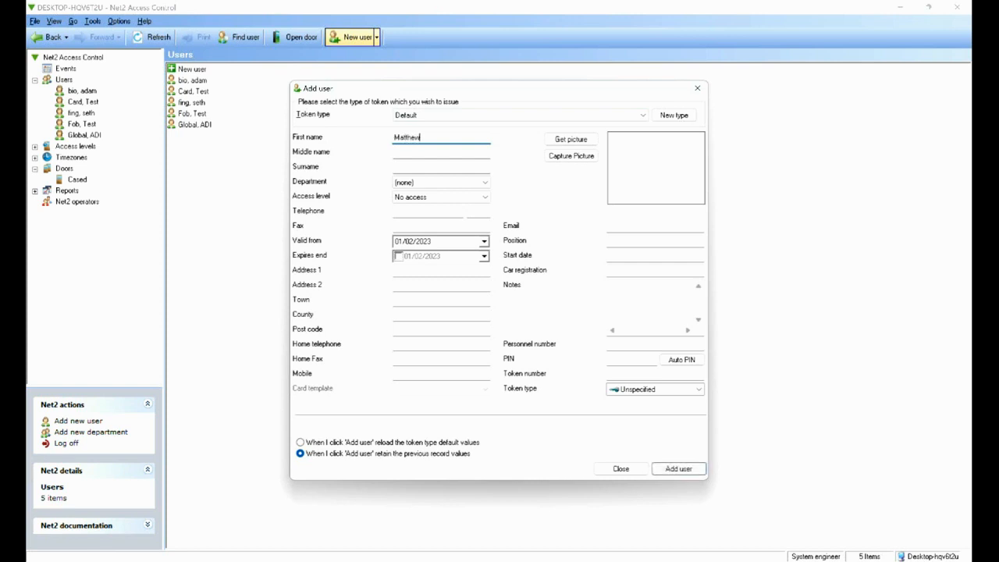
click(441, 165)
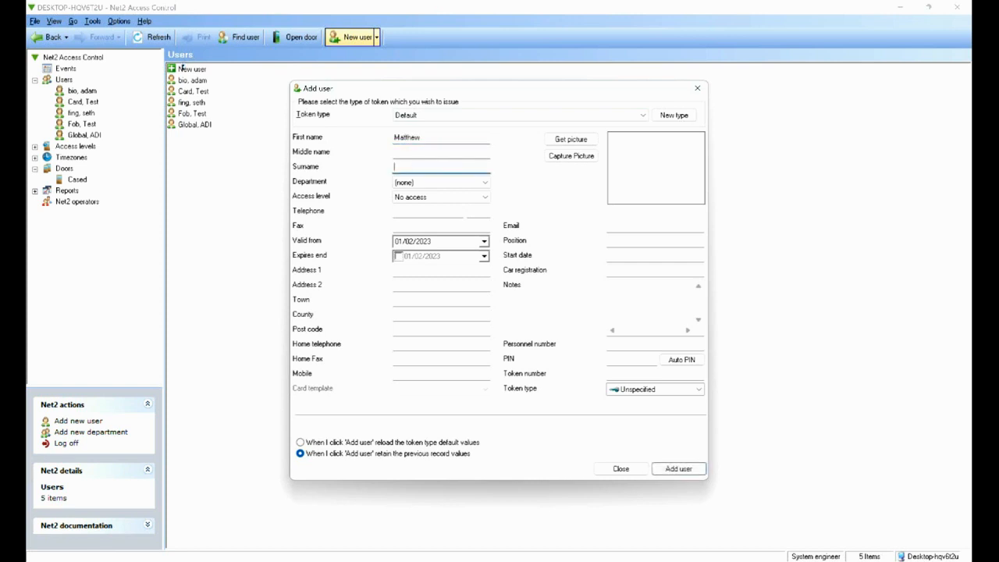
text(Valen)
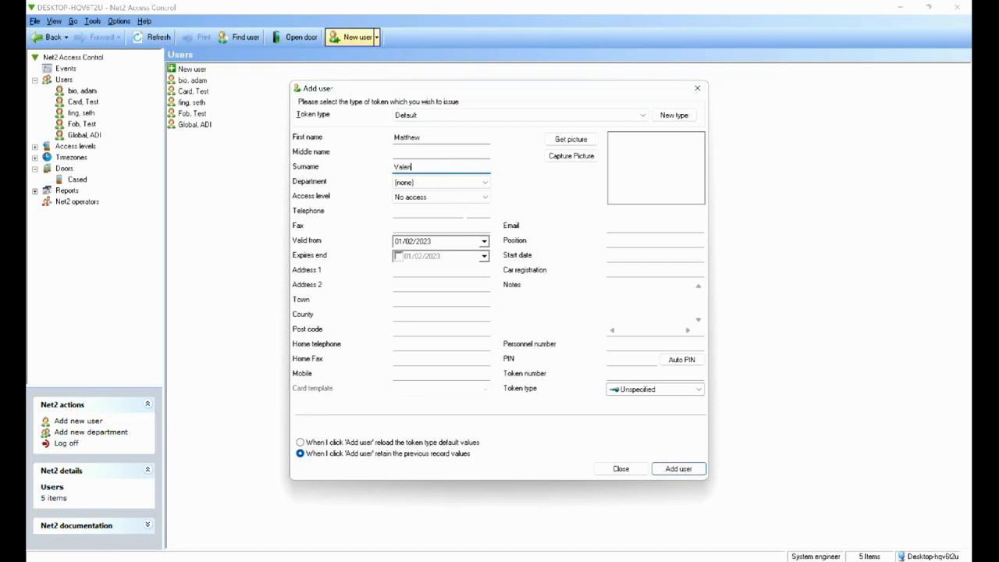
text(tine)
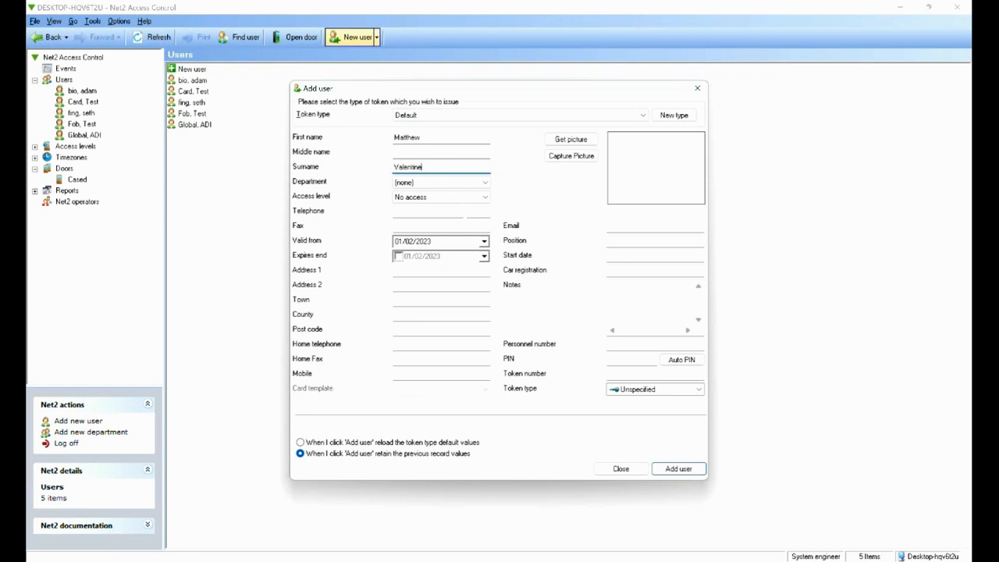
- Assign the 'All hours, all doors' access level to the new user
click(441, 181)
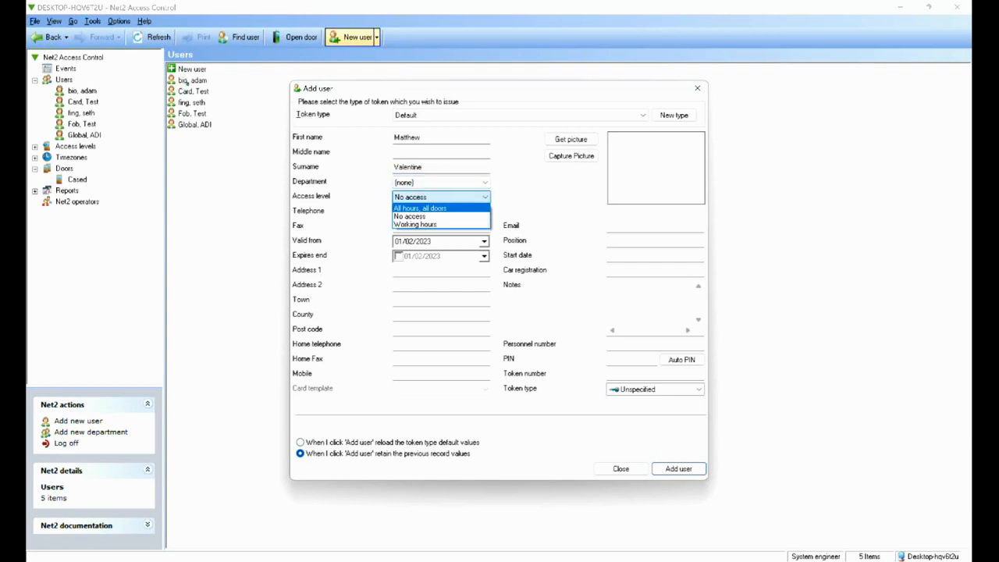
click(420, 207)
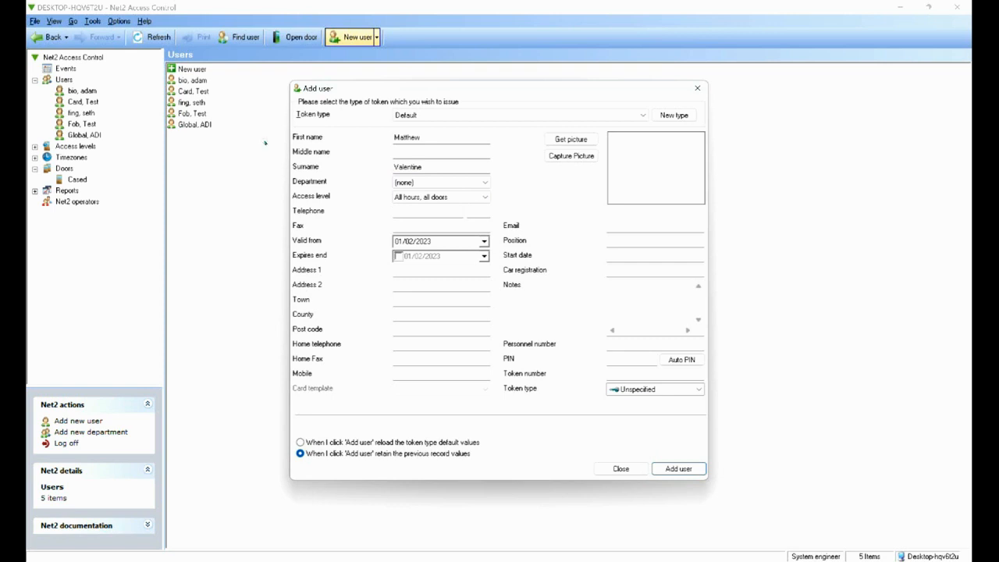
click(654, 373)
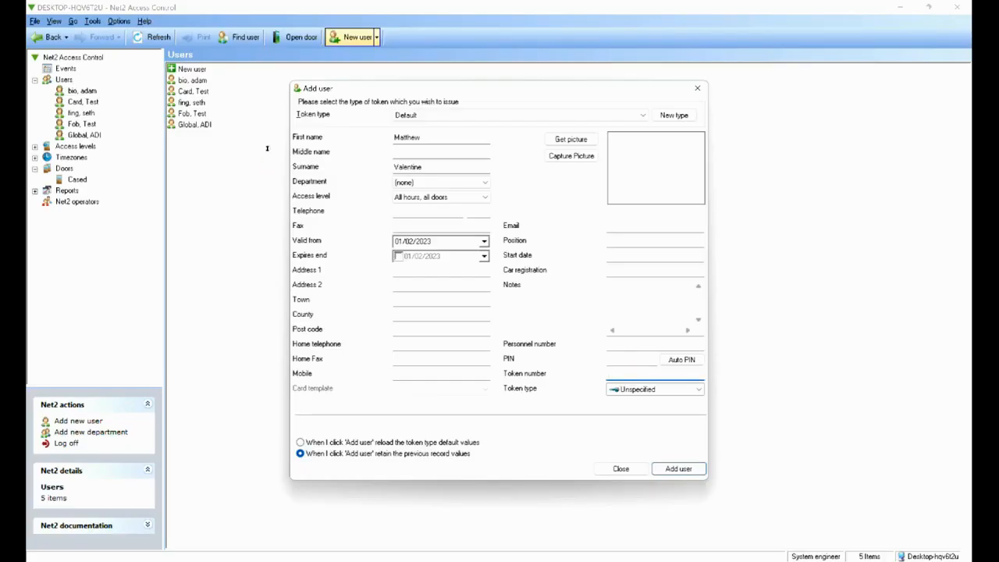
- Give the user token number 8153, add them to the users list and close the form
text(8153)
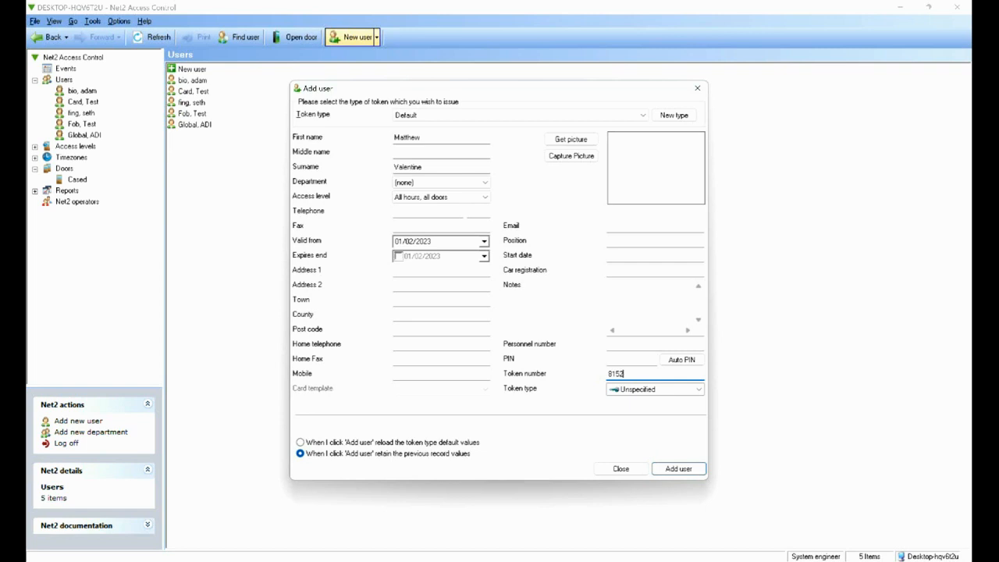
click(677, 469)
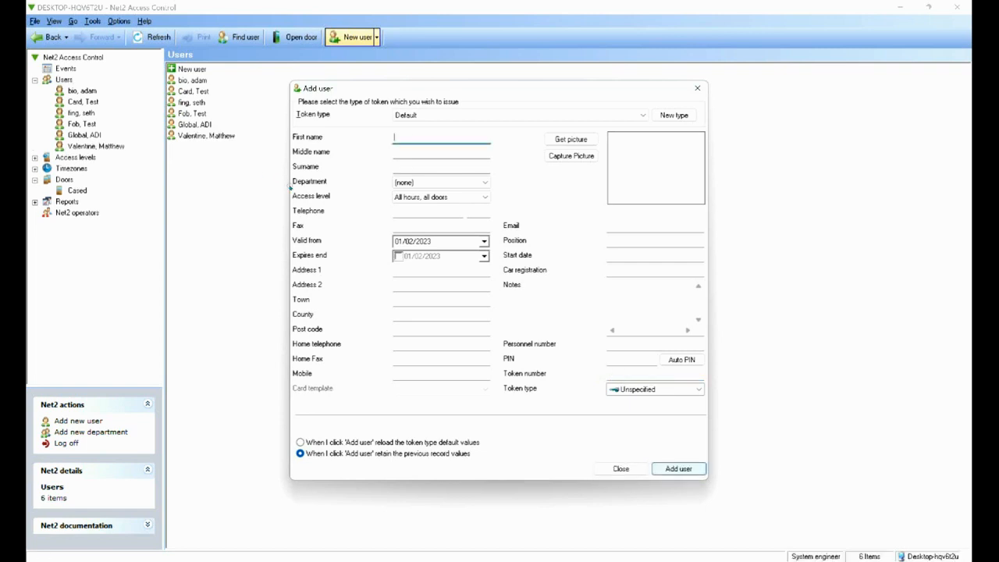
click(622, 469)
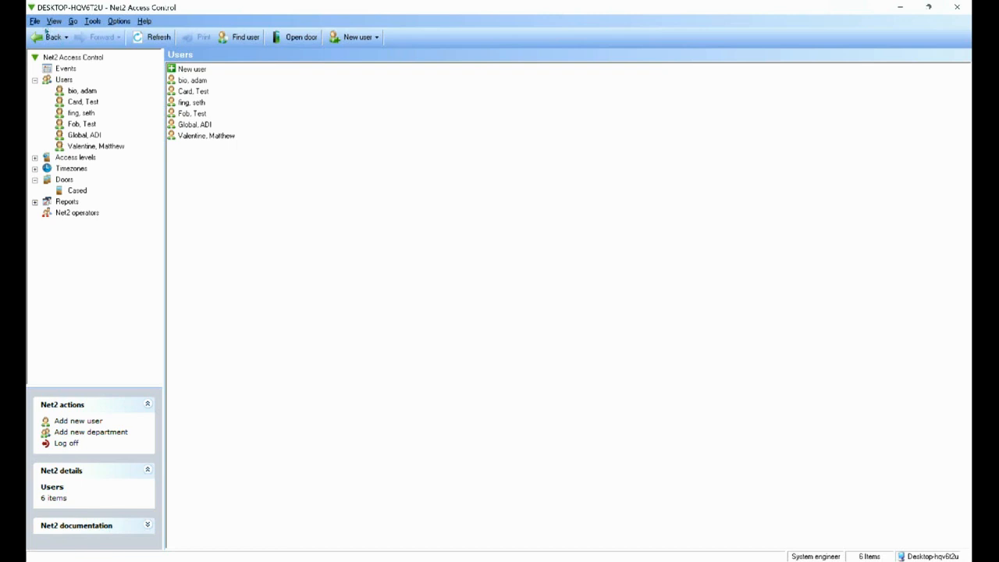
- Switch from Net2 to the browser showing ADI's Pre-Build & Config page
click(65, 69)
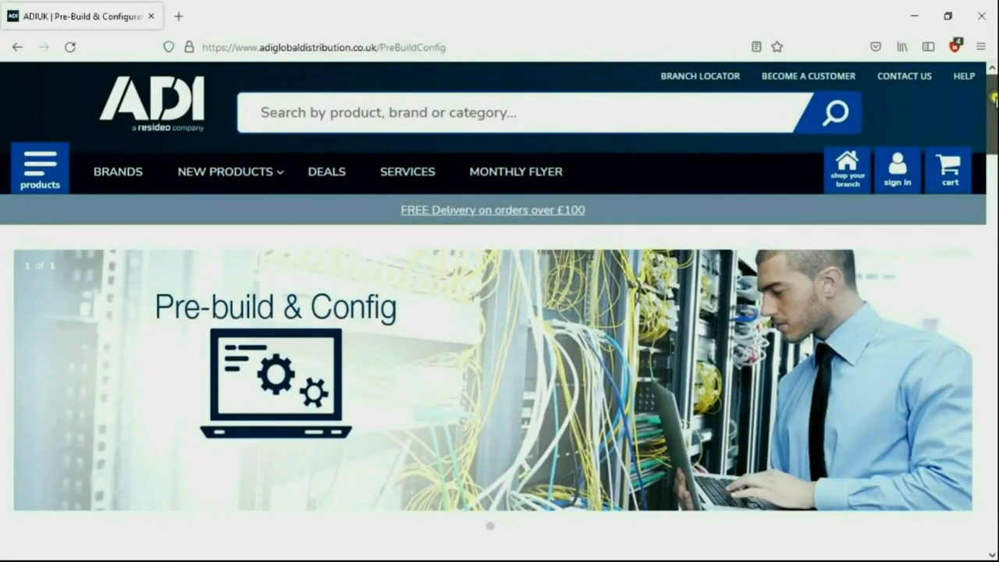
scroll(down, 3)
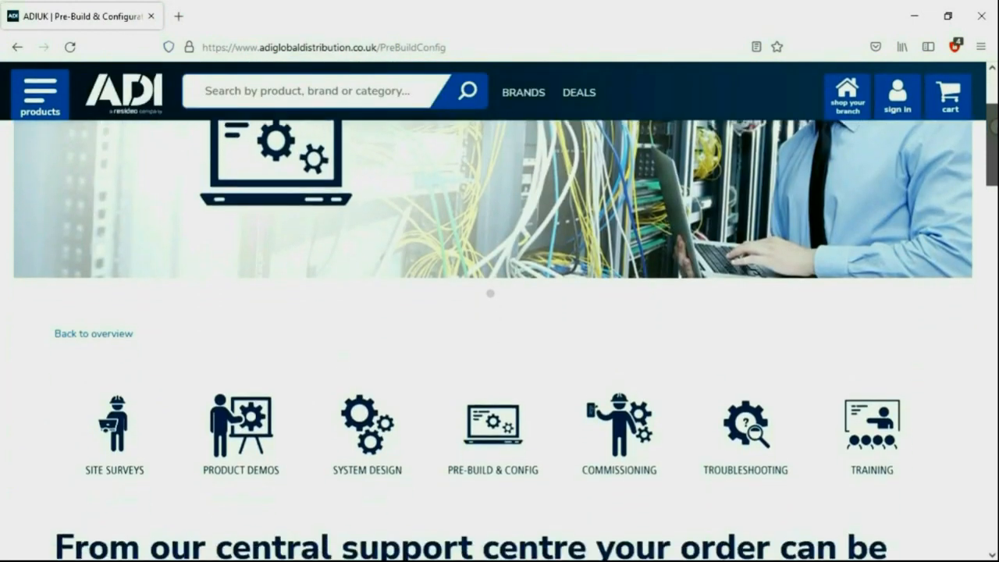
scroll(down, 3)
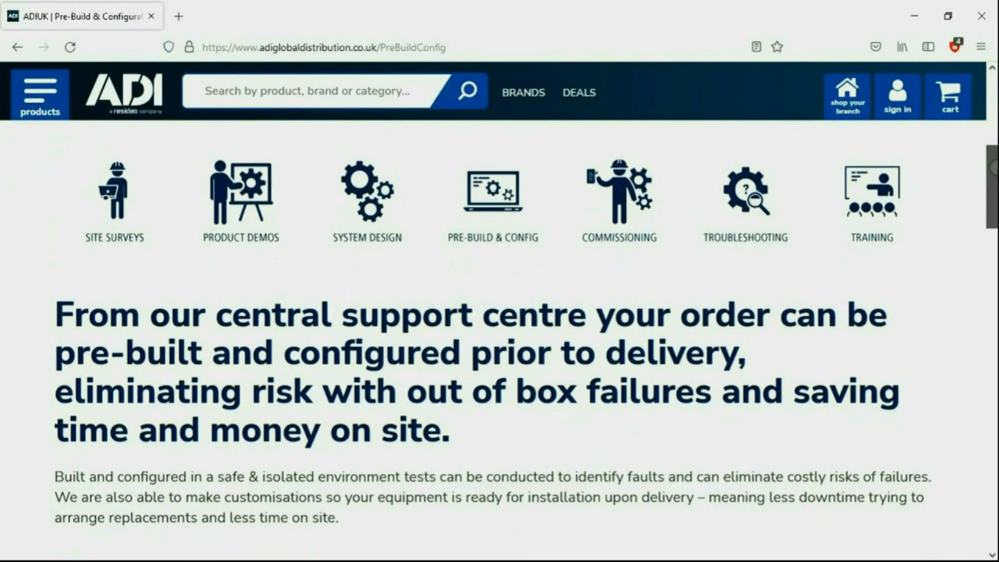
scroll(down, 3)
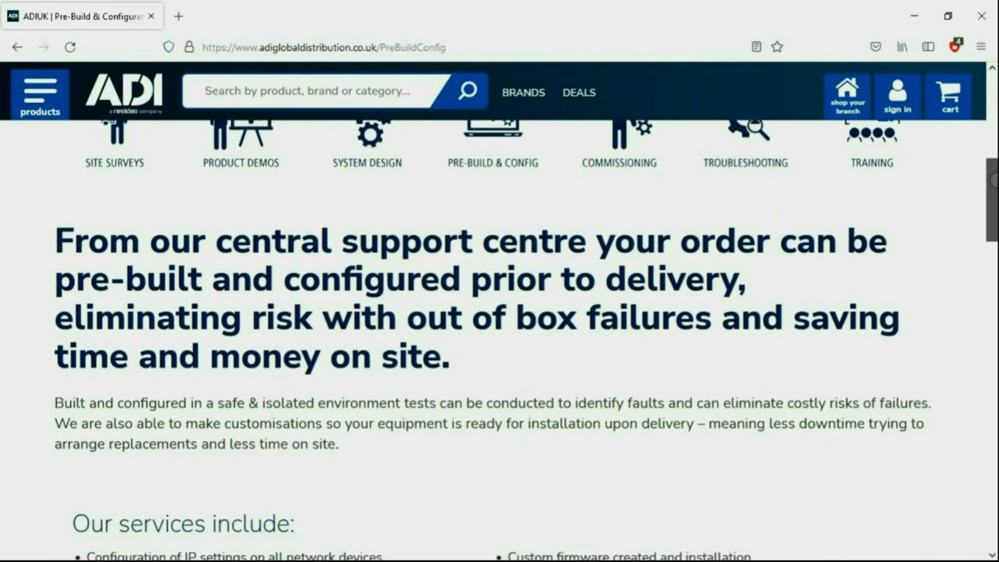
scroll(down, 3)
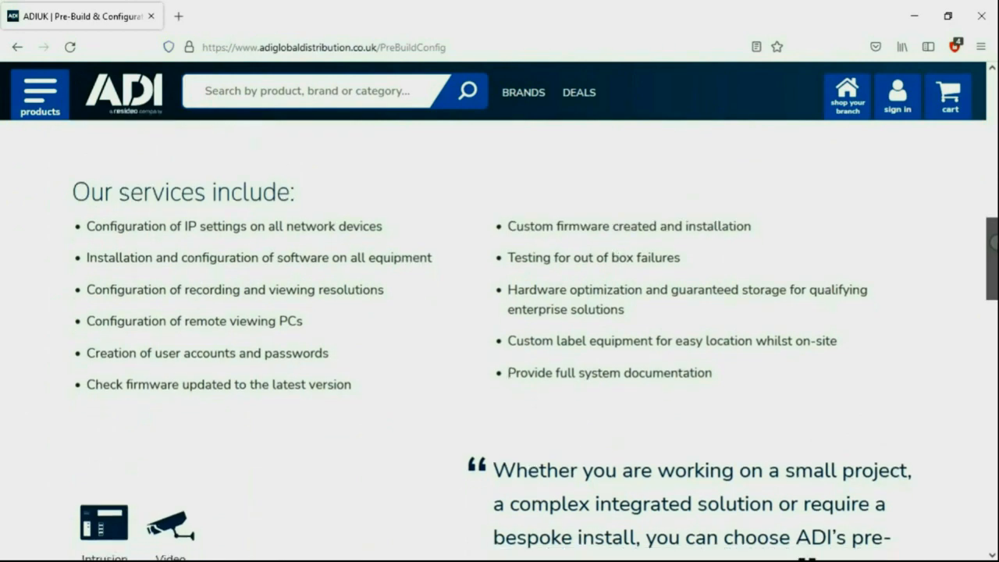
scroll(down, 3)
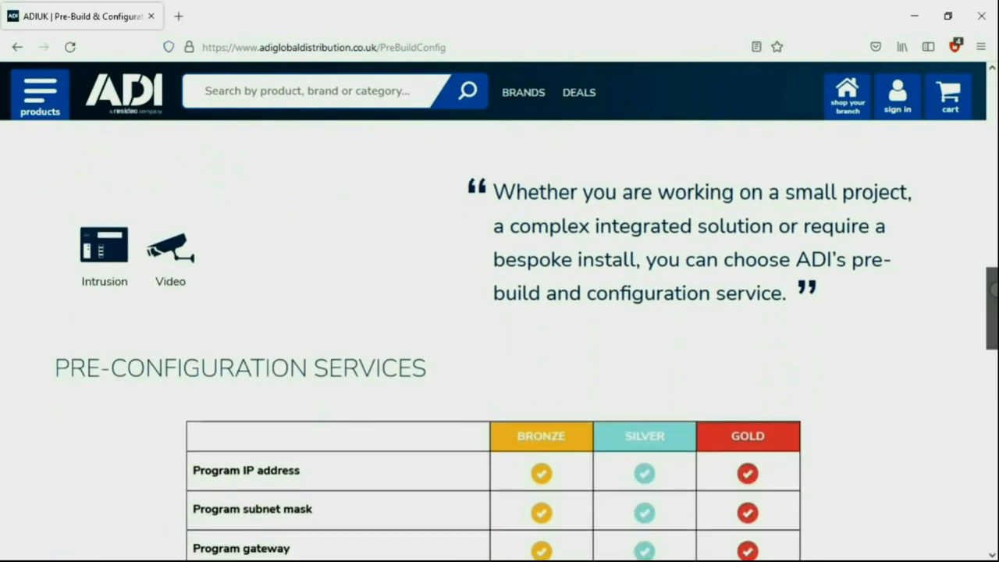
scroll(down, 3)
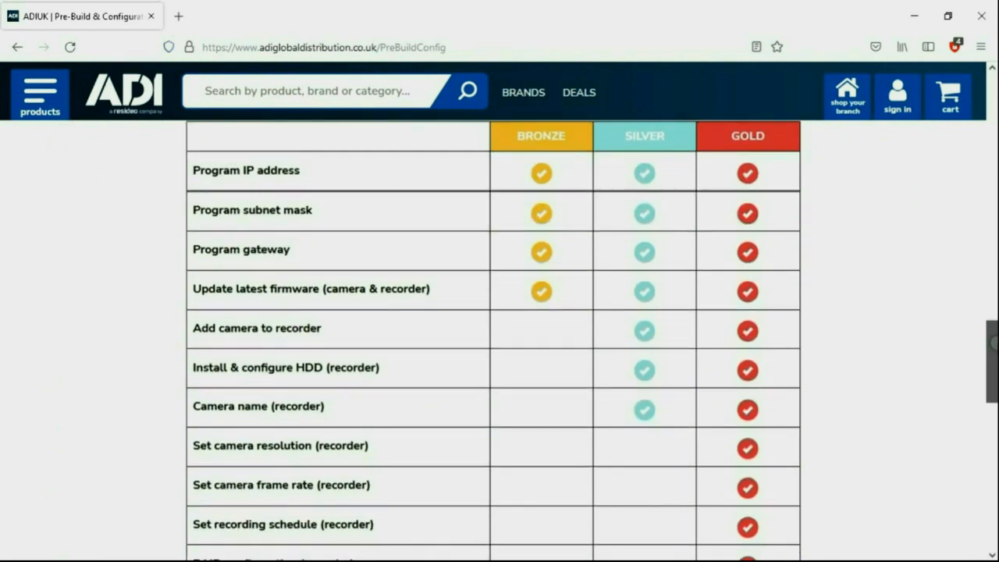
scroll(down, 3)
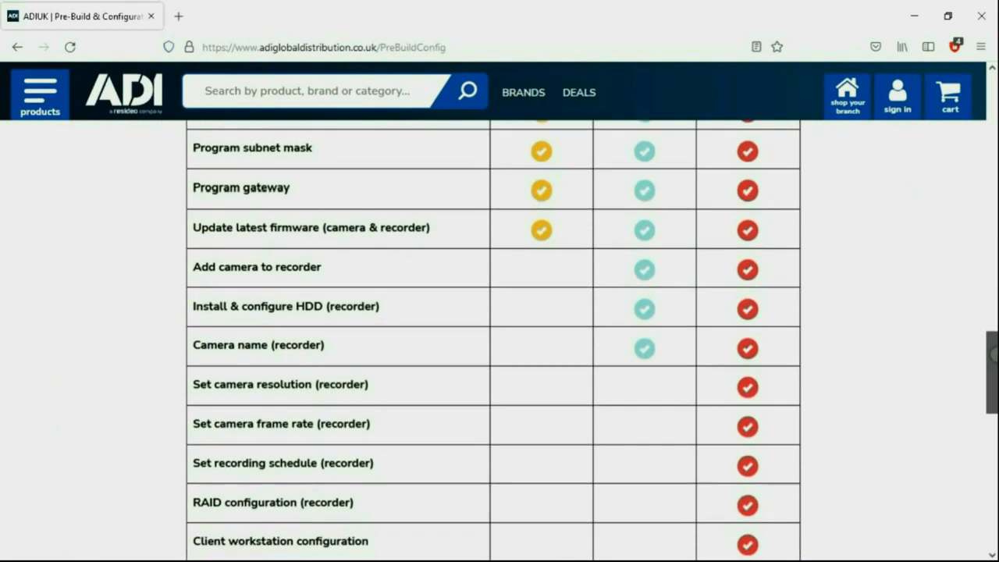
scroll(down, 3)
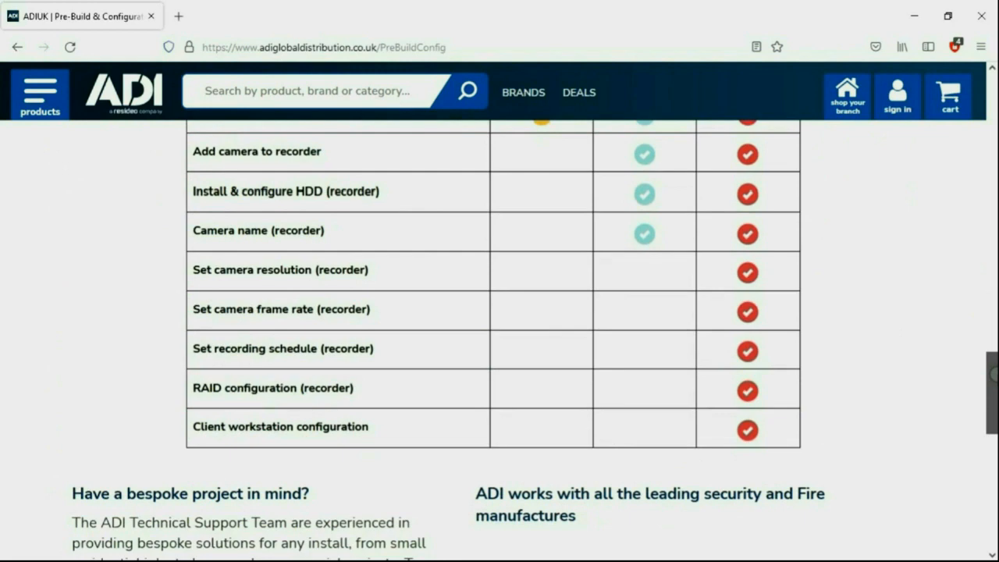
scroll(down, 3)
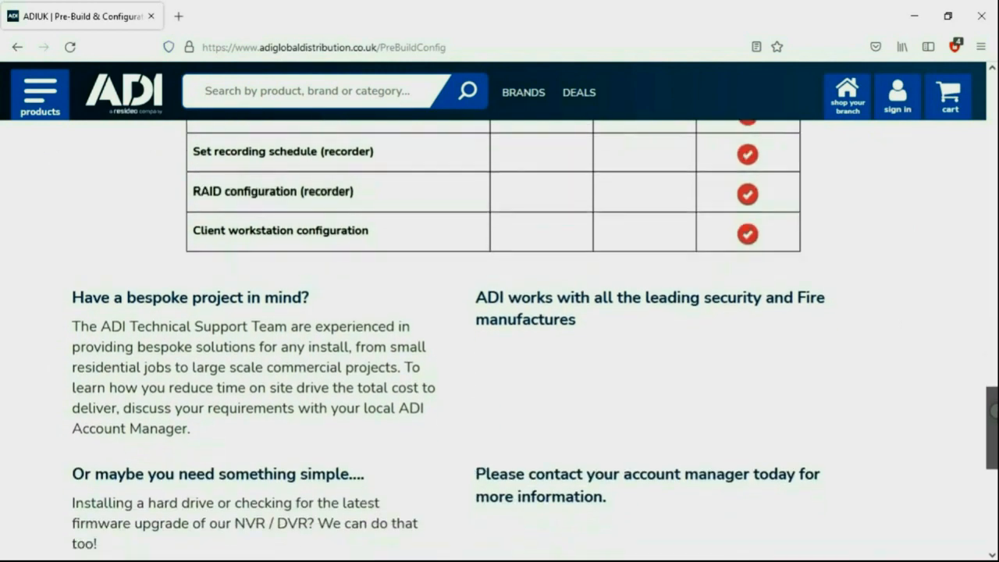
scroll(down, 3)
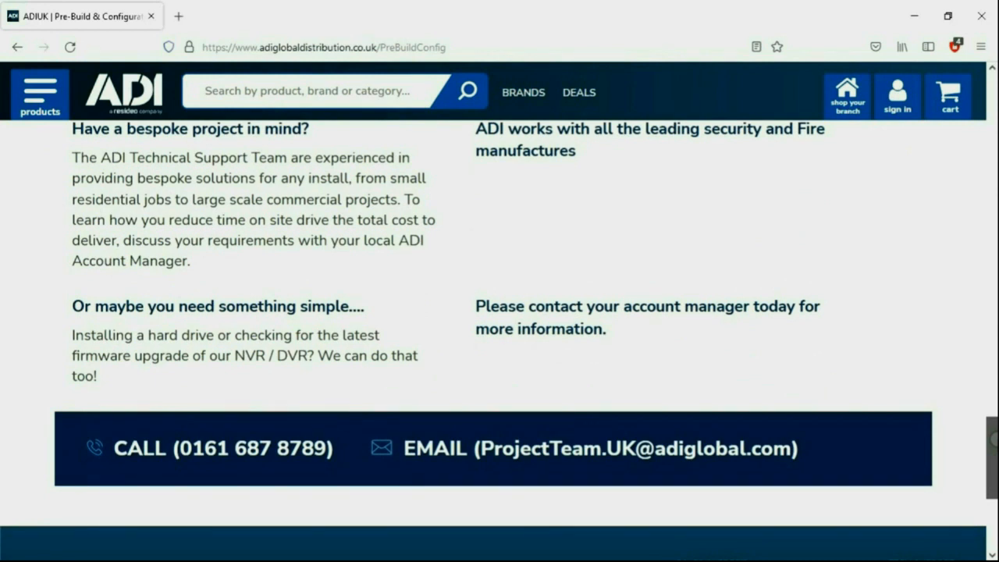